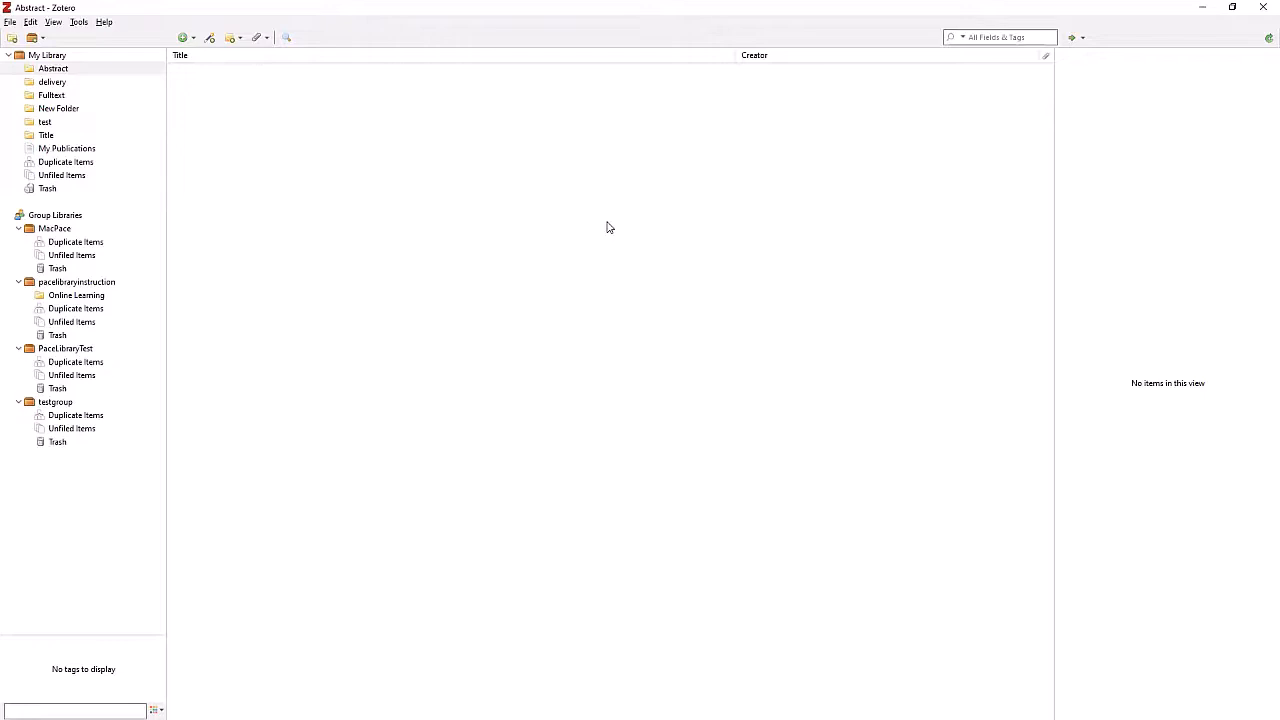
mouse_move(590, 227)
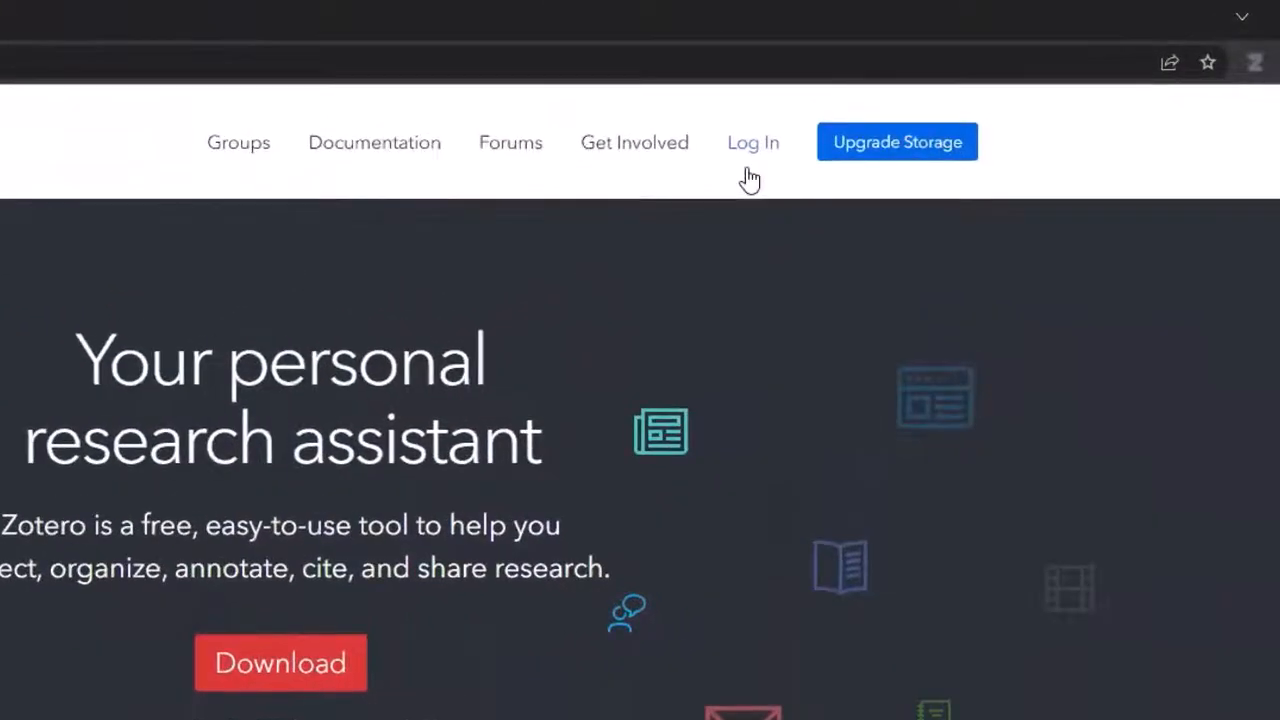
- Log in to Zotero.org to show the account's web library of 22 references
left_click(753, 142)
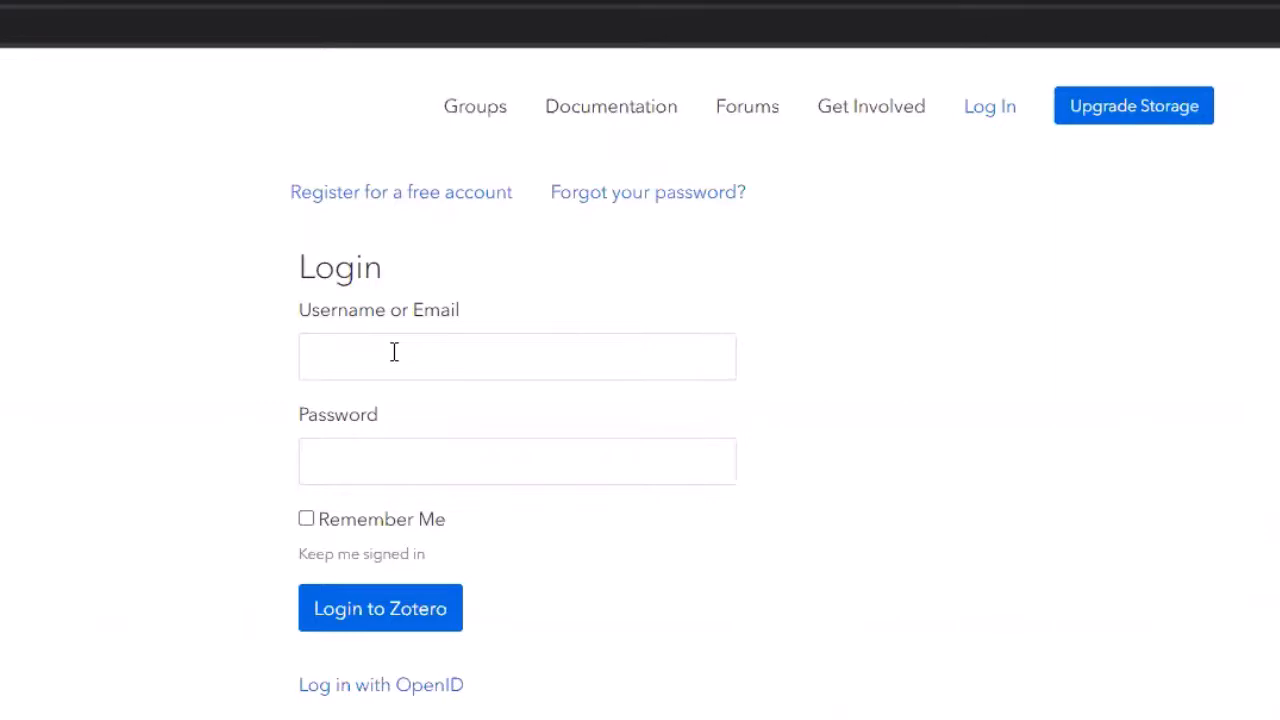
left_click(380, 607)
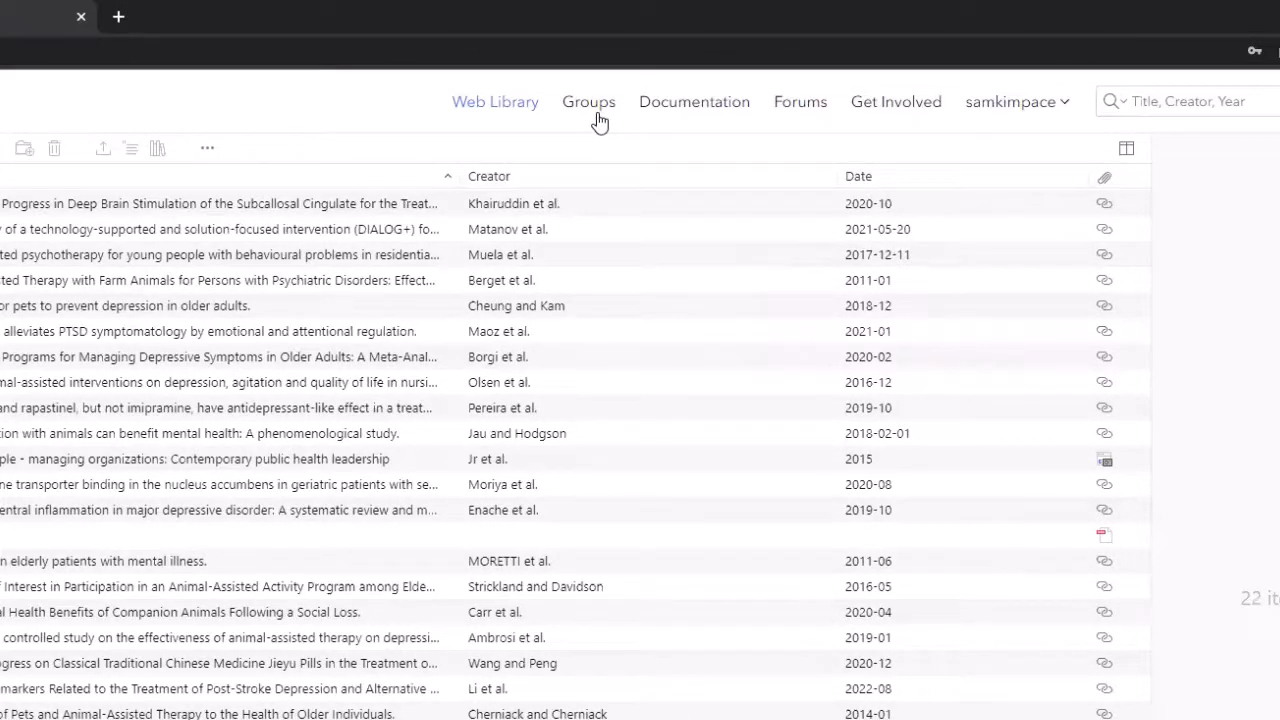
- Go to Groups and open the Create a New Group form
left_click(588, 101)
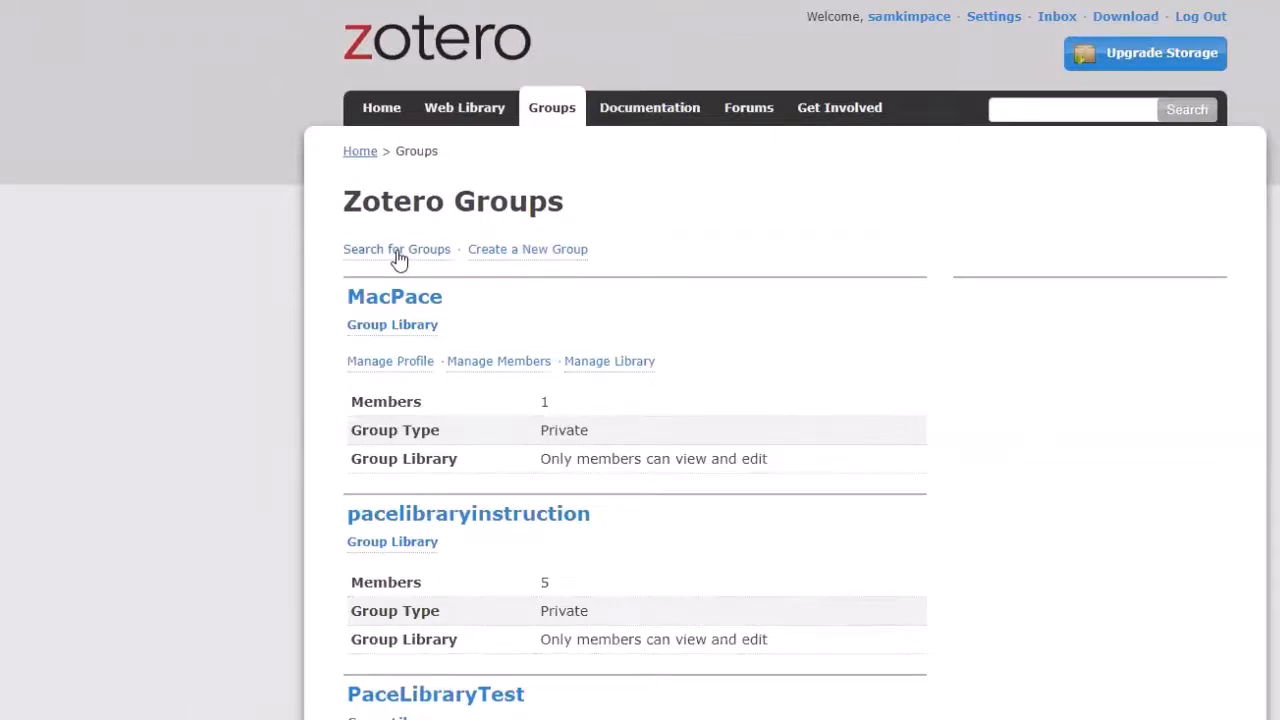
mouse_move(558, 262)
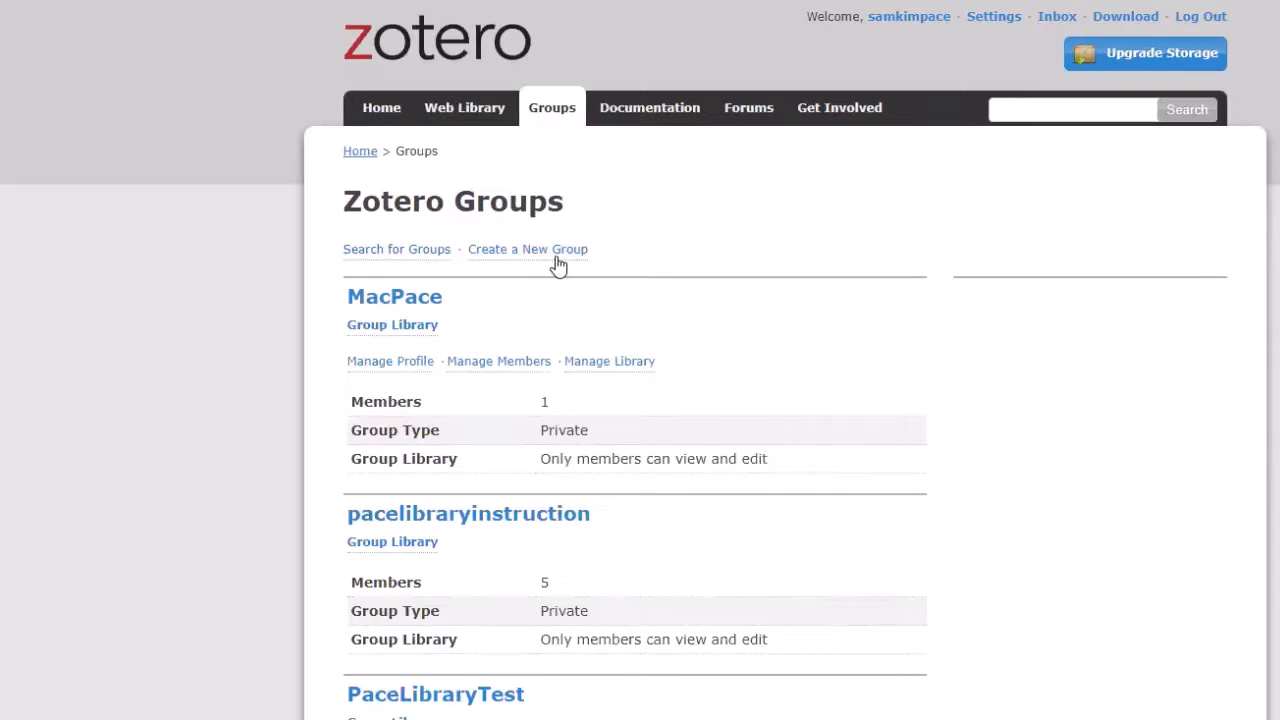
left_click(527, 249)
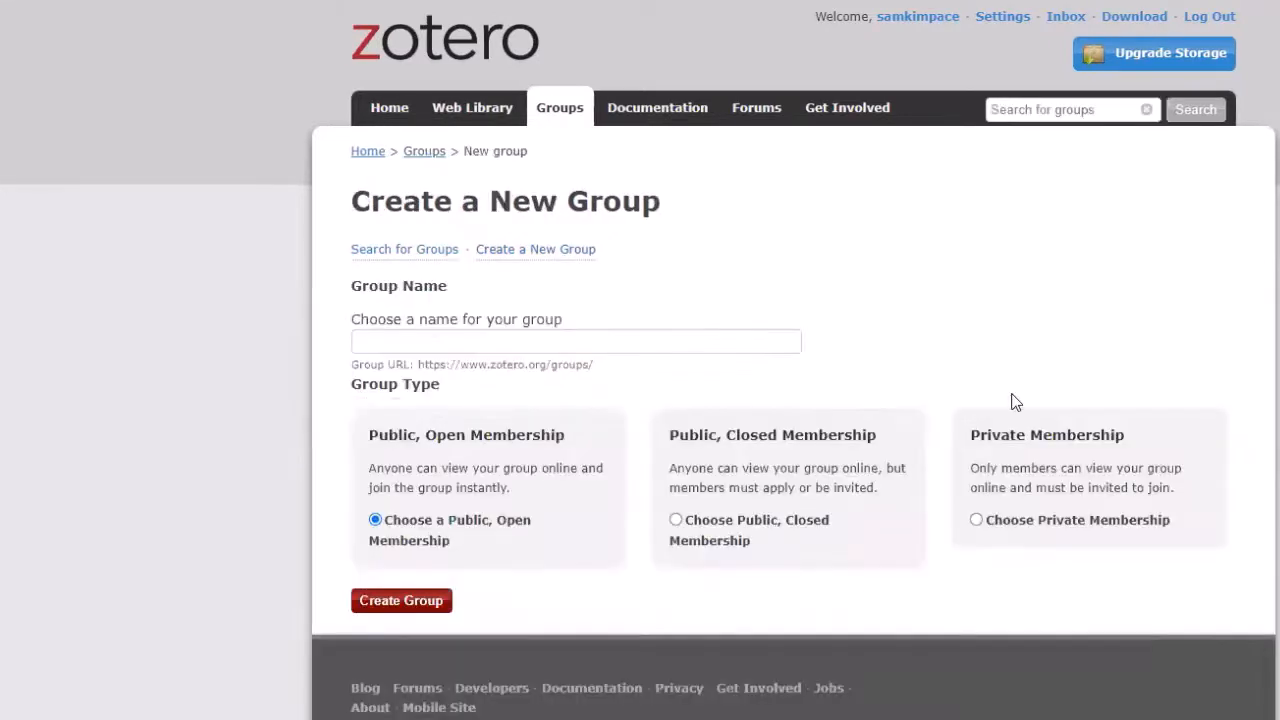
left_click(575, 341)
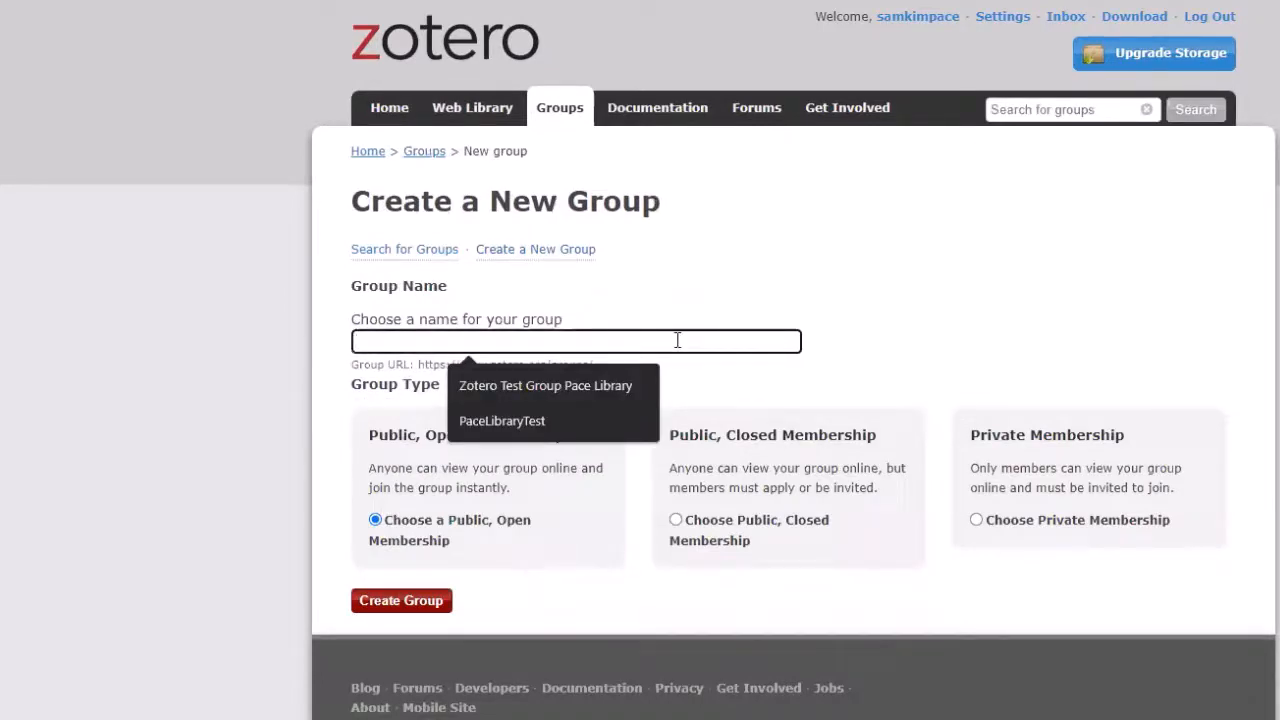
mouse_move(922, 365)
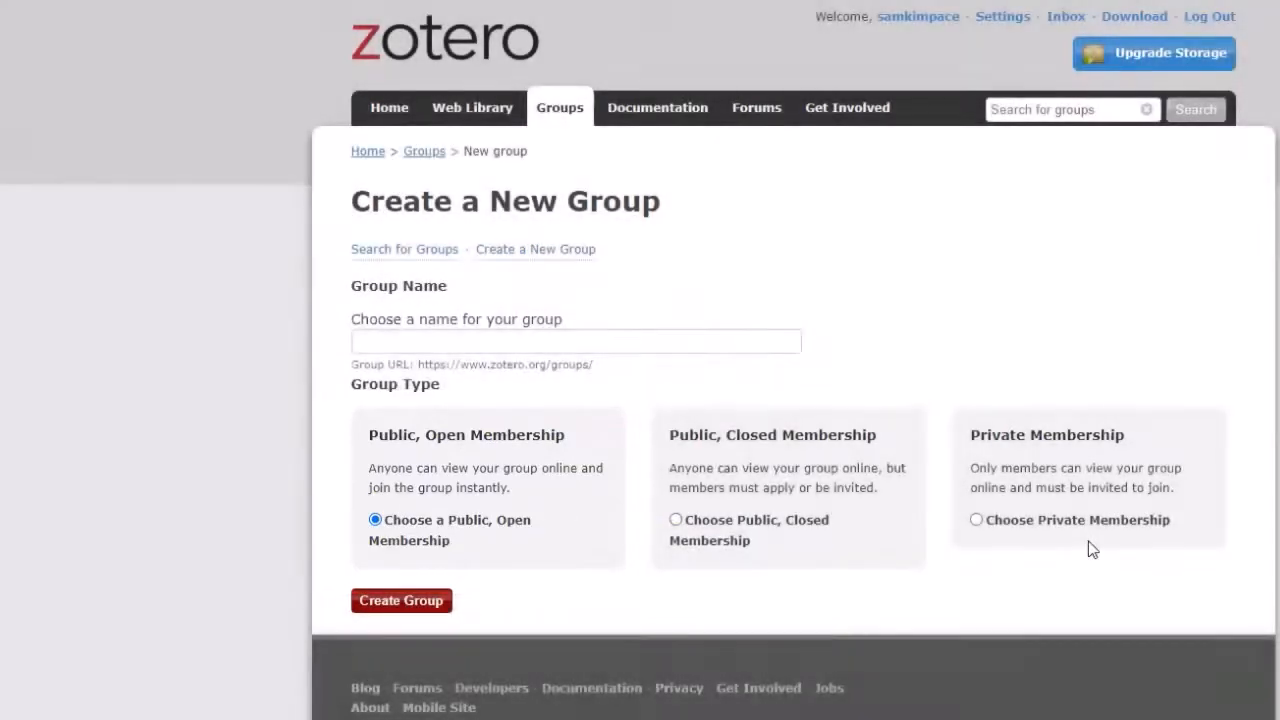
mouse_move(1096, 634)
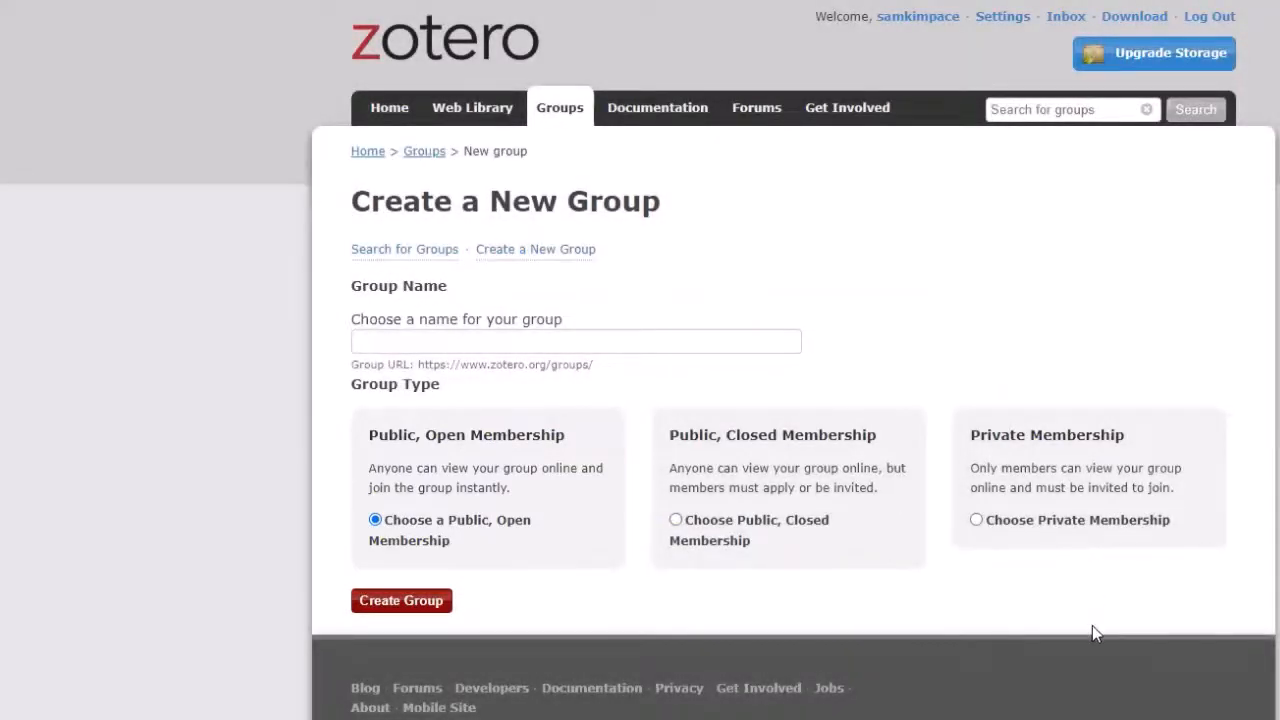
mouse_move(507, 553)
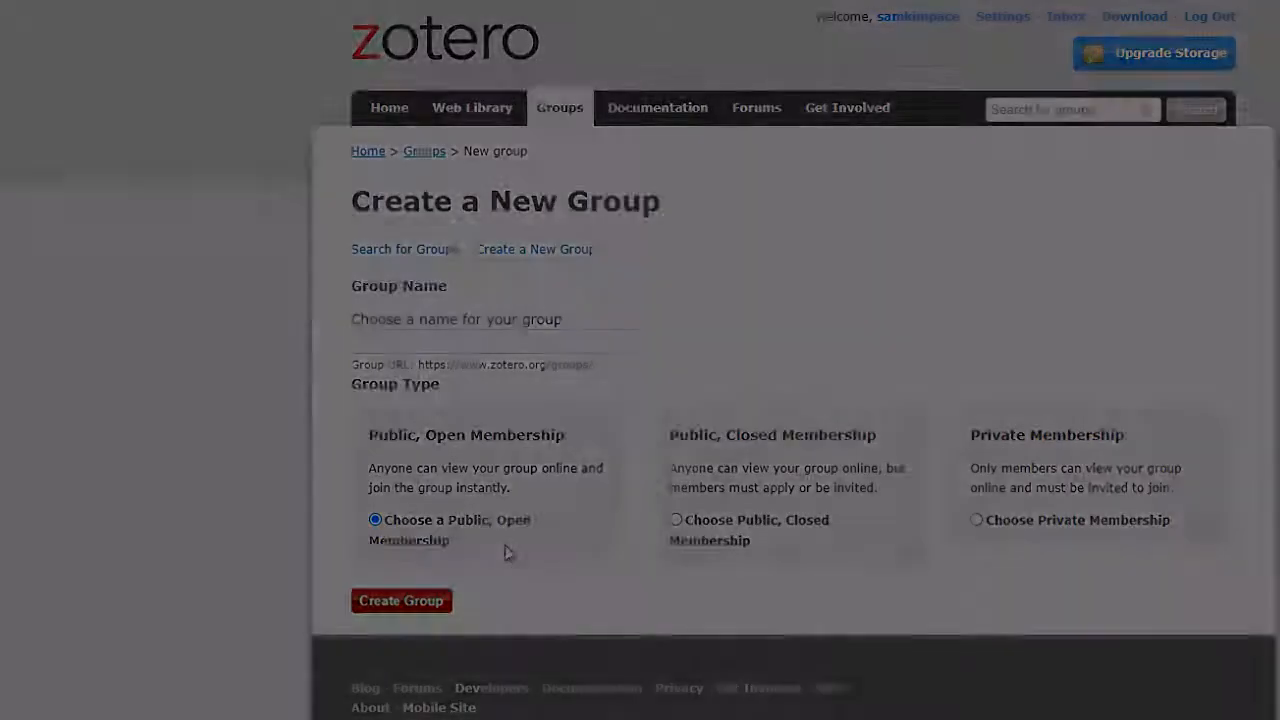
- Open pacelibrarytest's Library Settings and restrict library editing to group admins only
left_click(401, 600)
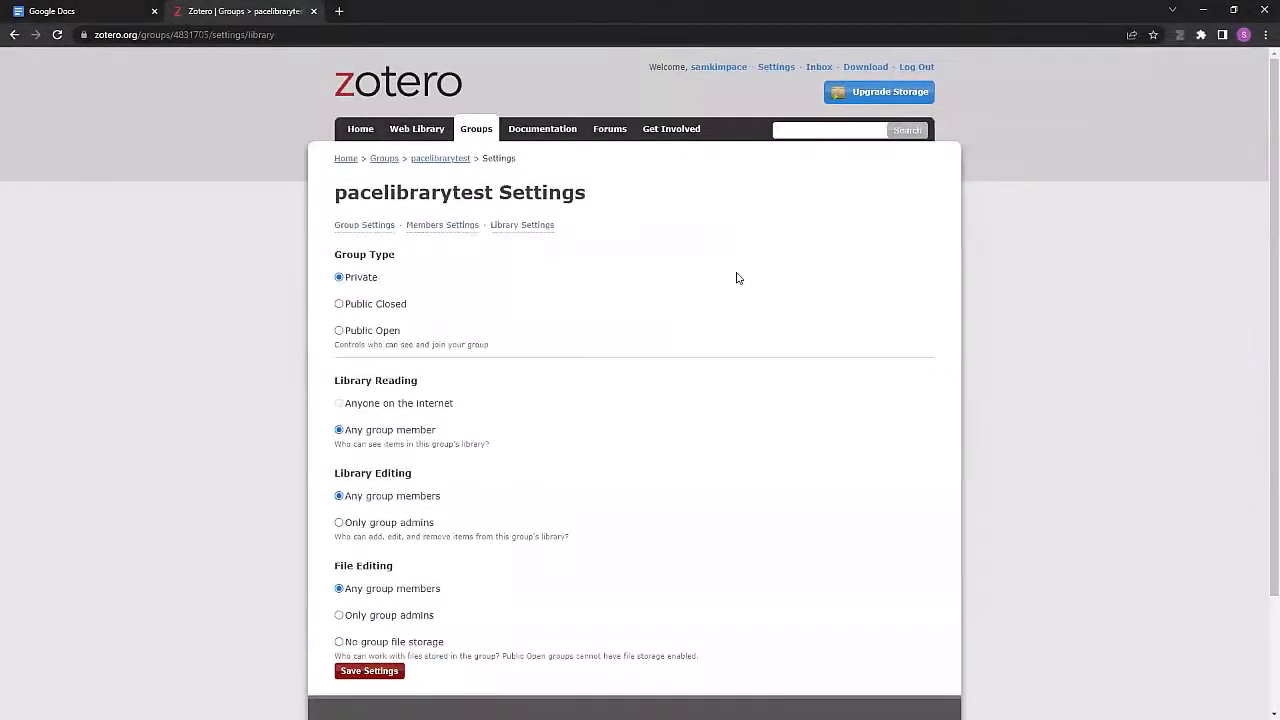
scroll("down", 3)
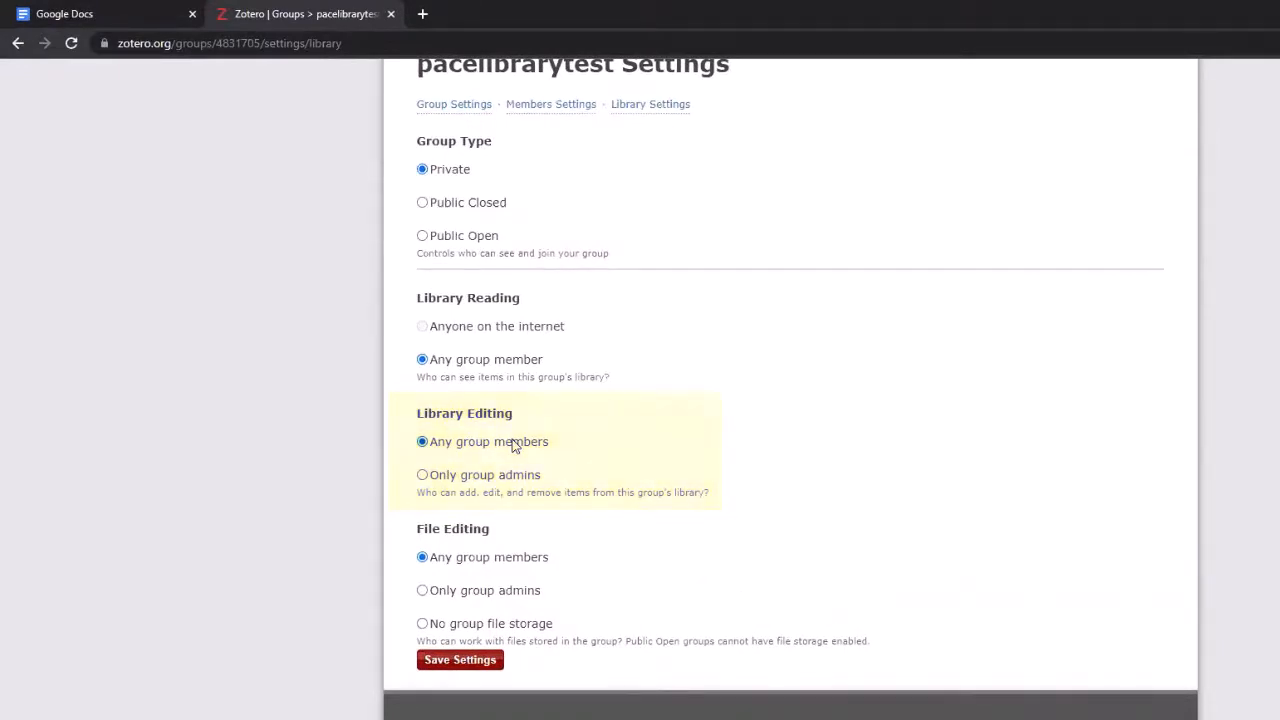
left_click(422, 474)
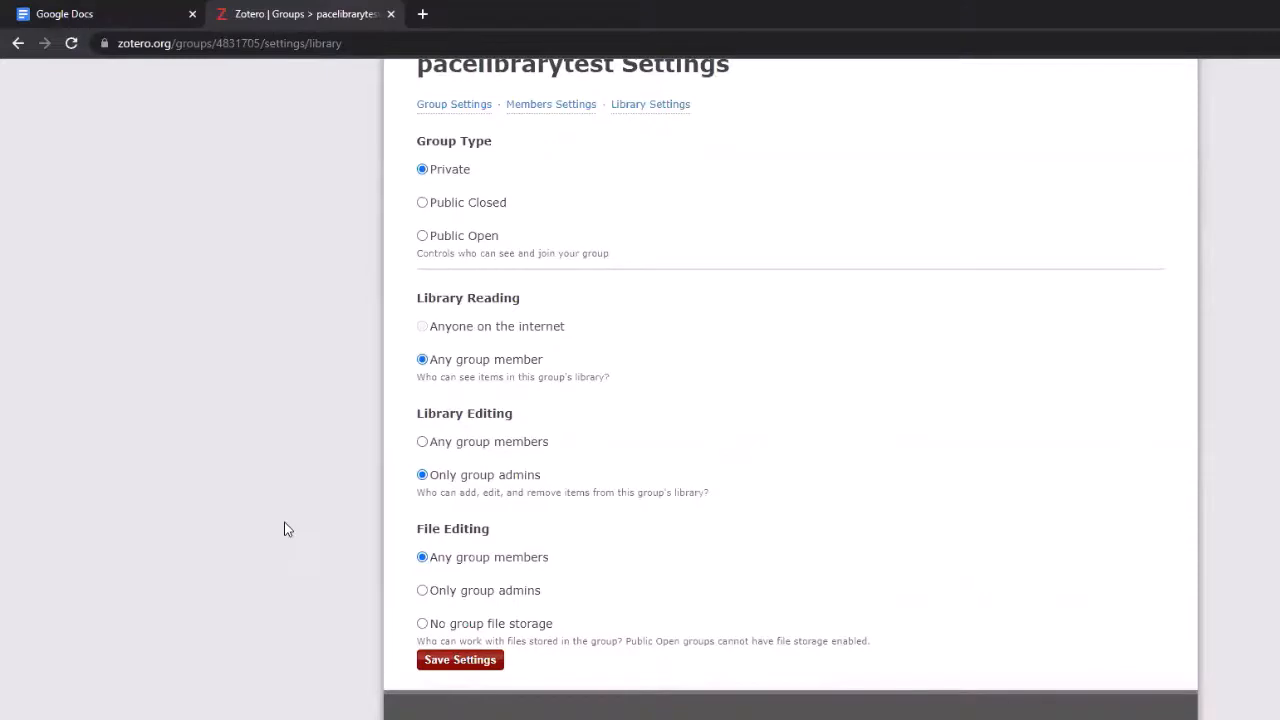
left_click(422, 441)
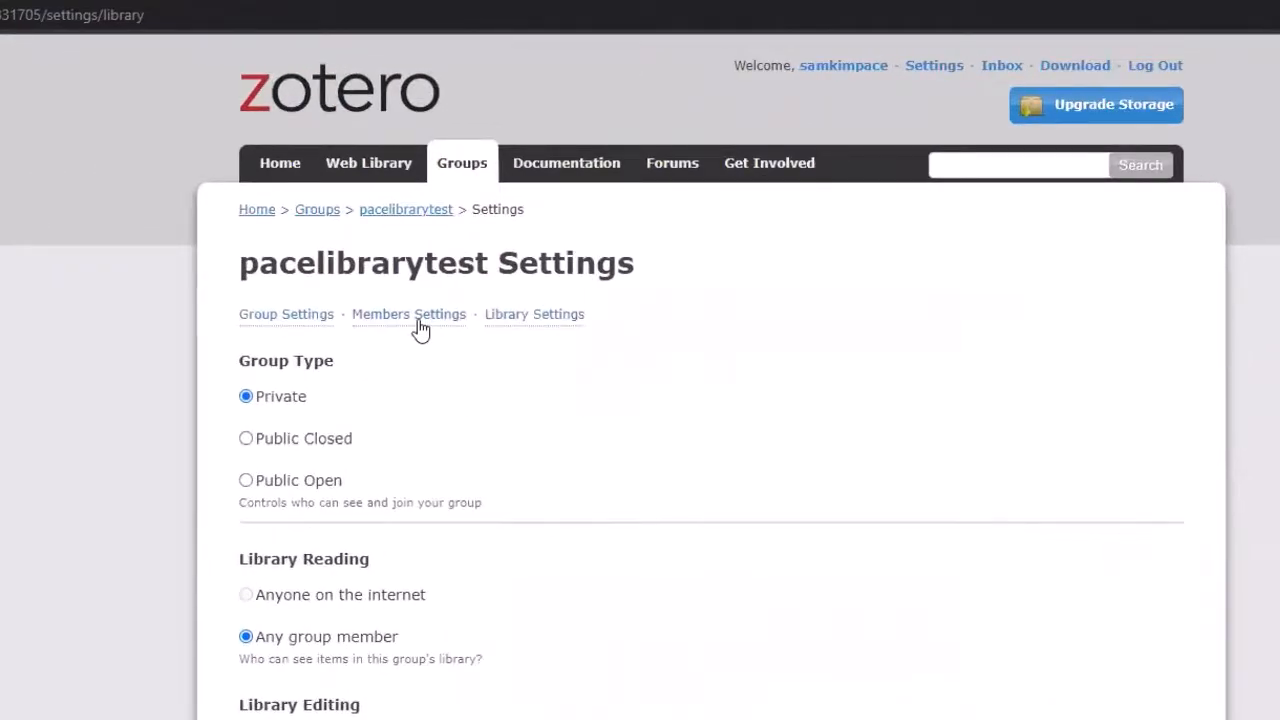
mouse_move(425, 340)
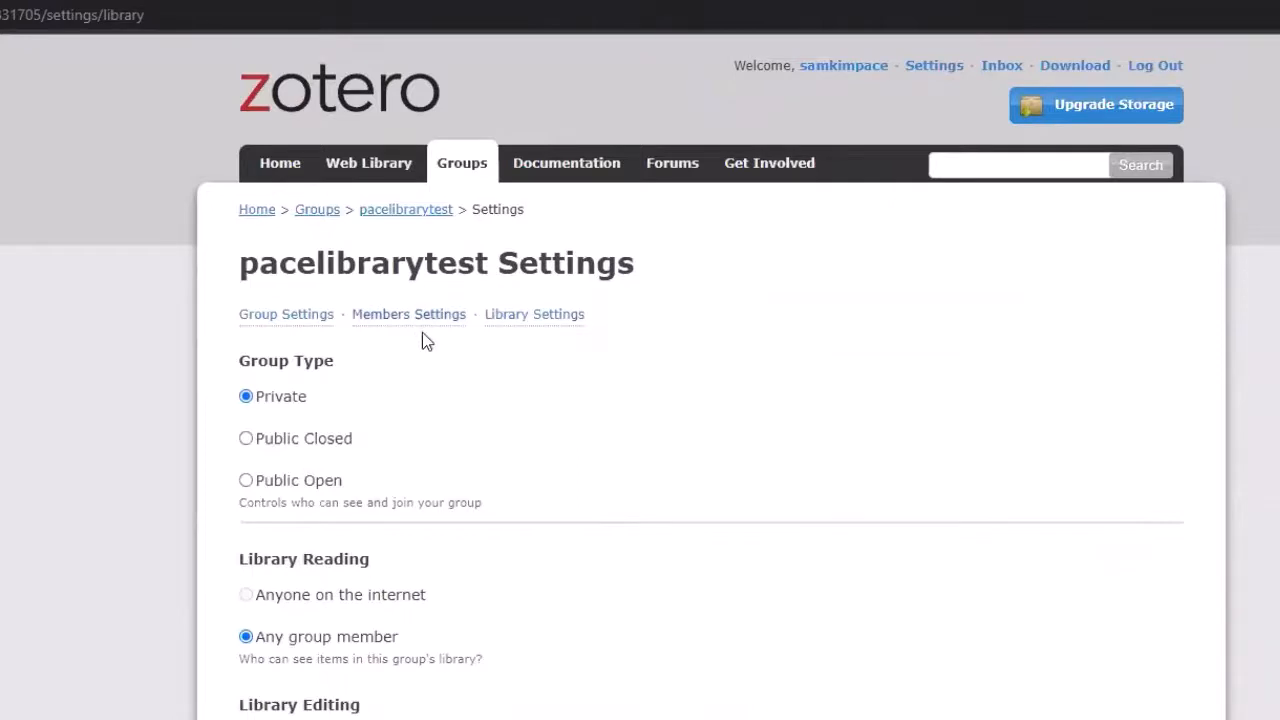
- Reach pacelibrarytest's Send More Invitations page, then return to the Zotero desktop app
left_click(408, 314)
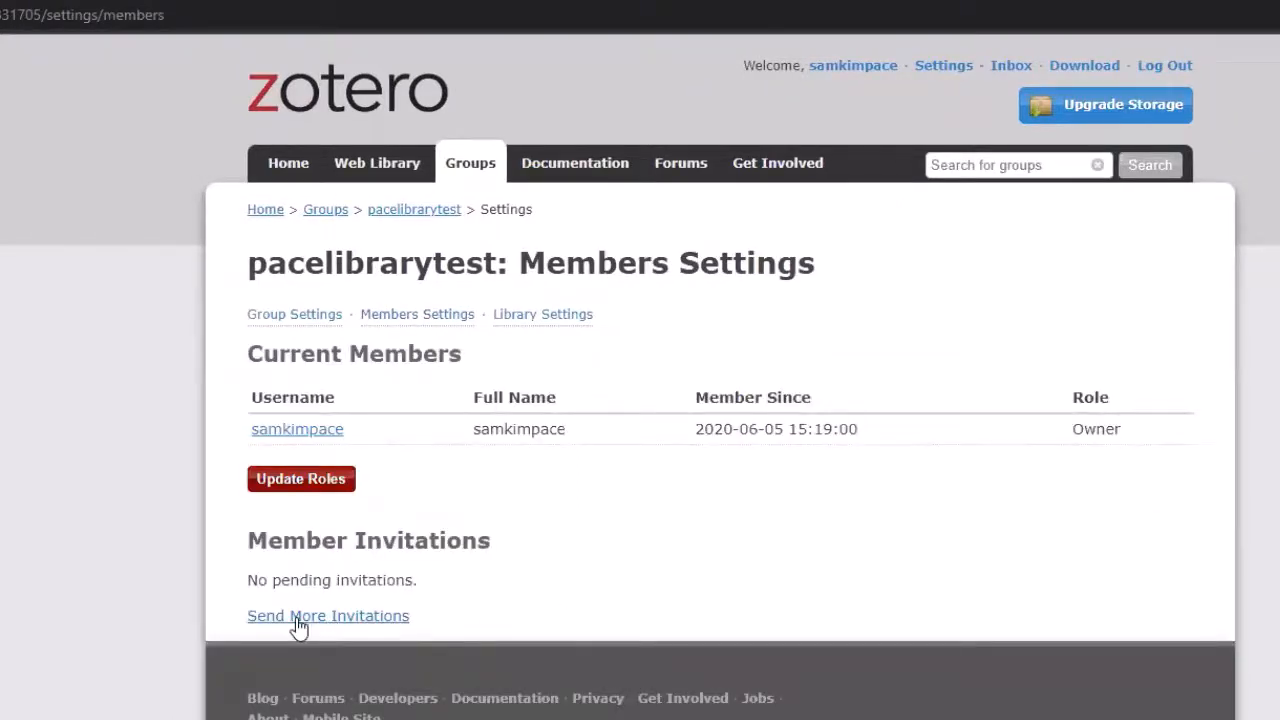
left_click(328, 615)
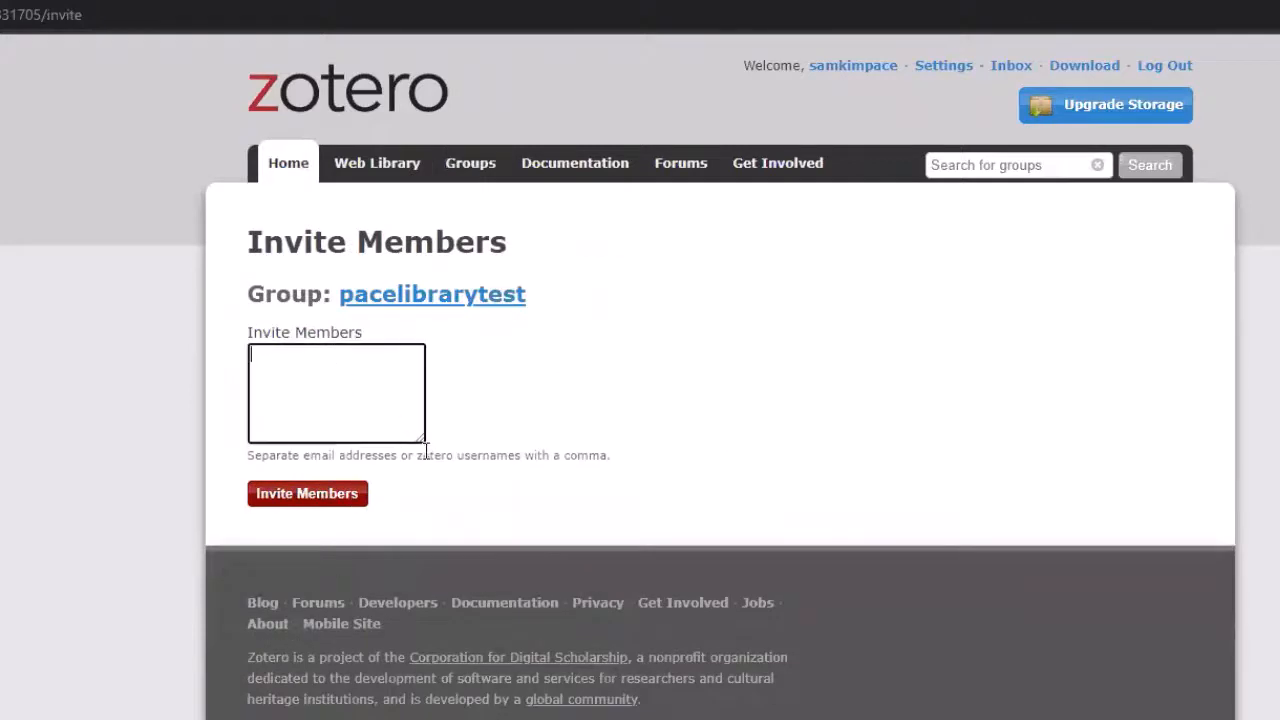
left_click_drag(422, 445, 735, 537)
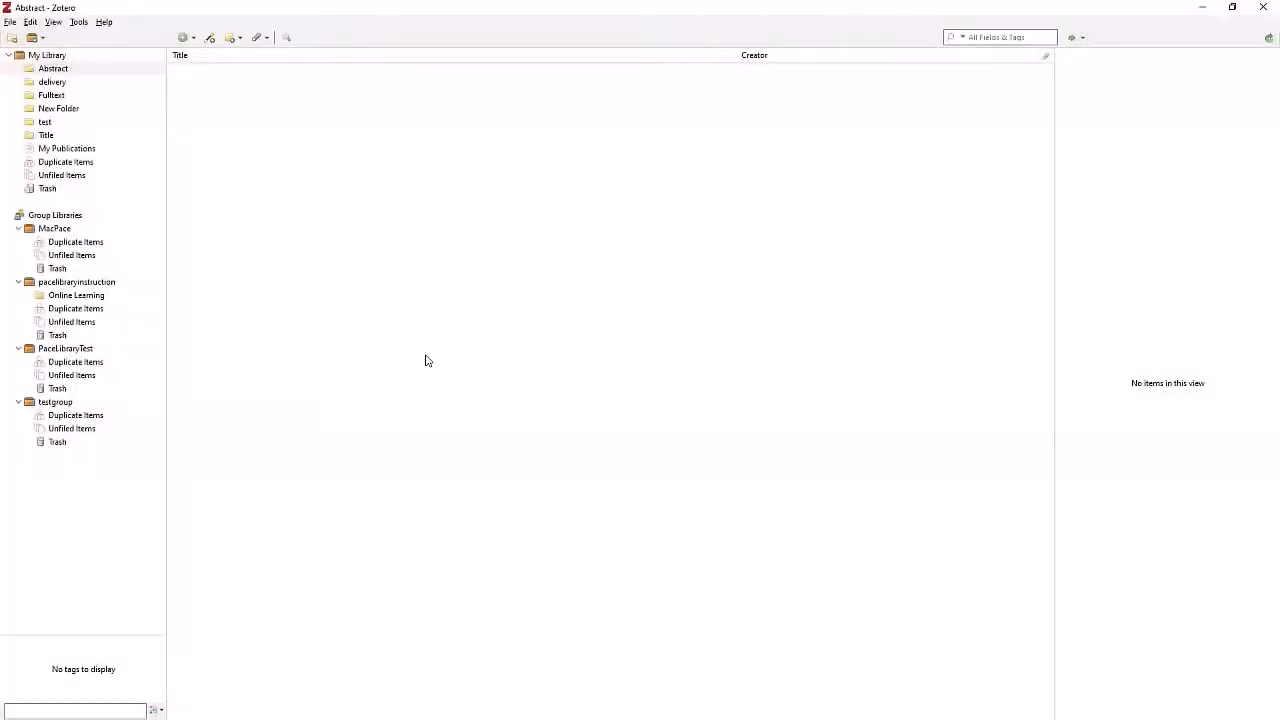
- Open Edit > Preferences on the Sync pane, with the username prefilled
left_click(52, 82)
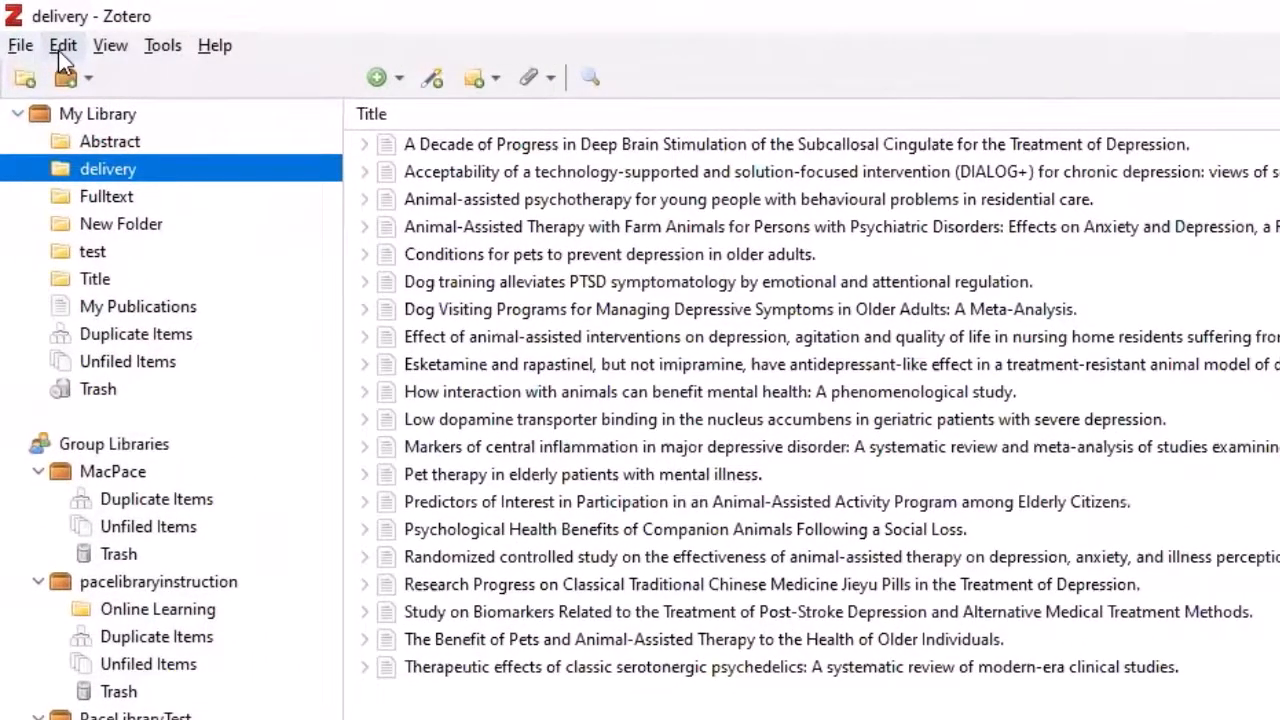
left_click(63, 45)
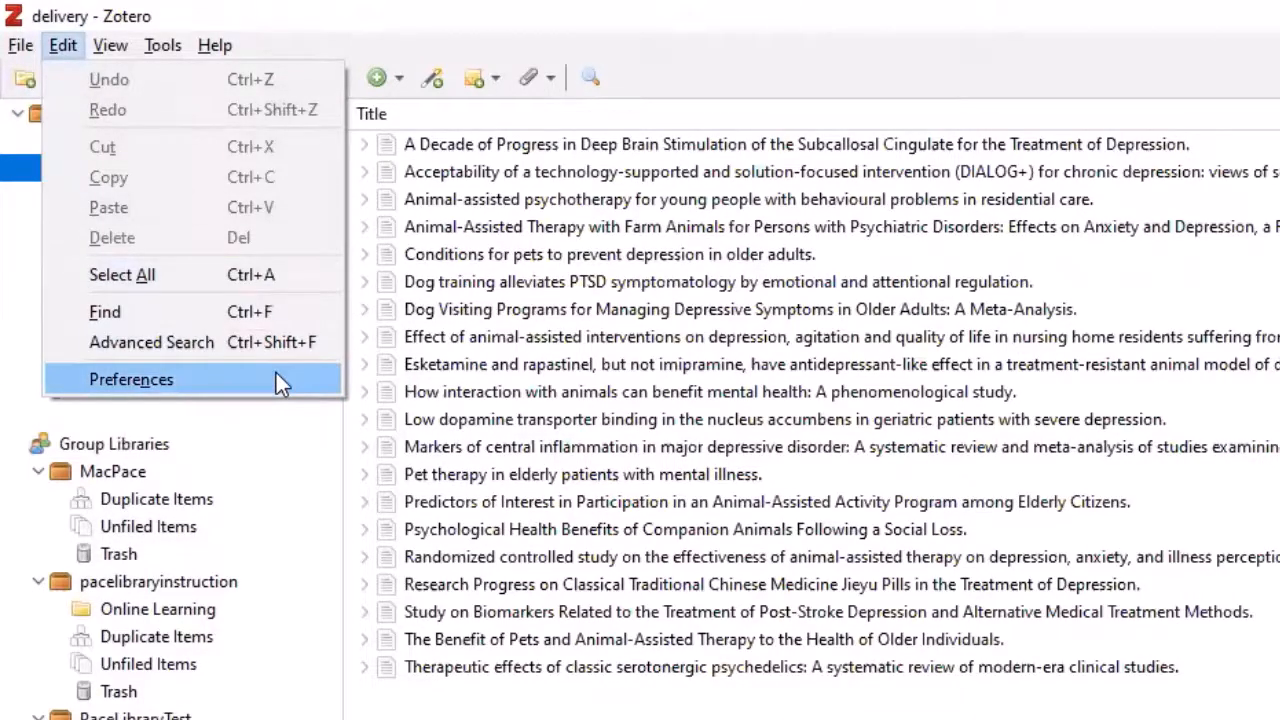
left_click(131, 379)
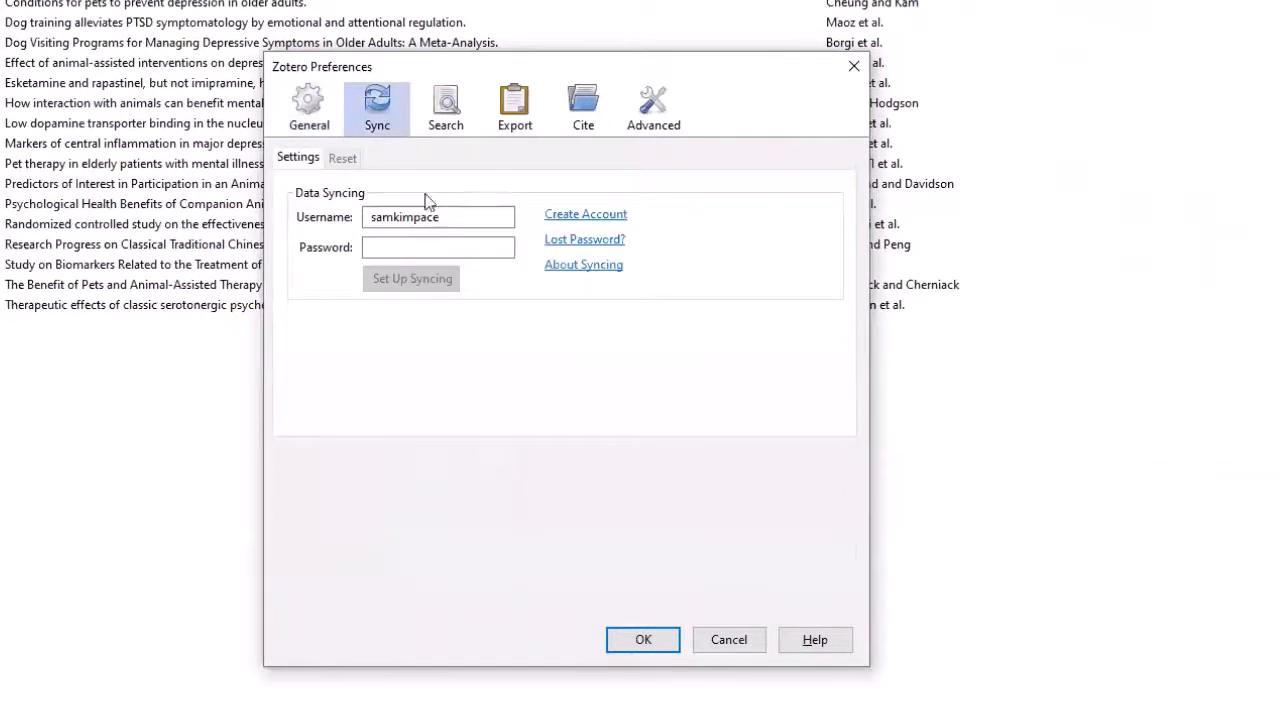
- Enter the password, set up automatic and full-text syncing, and close preferences with OK
left_click(438, 247)
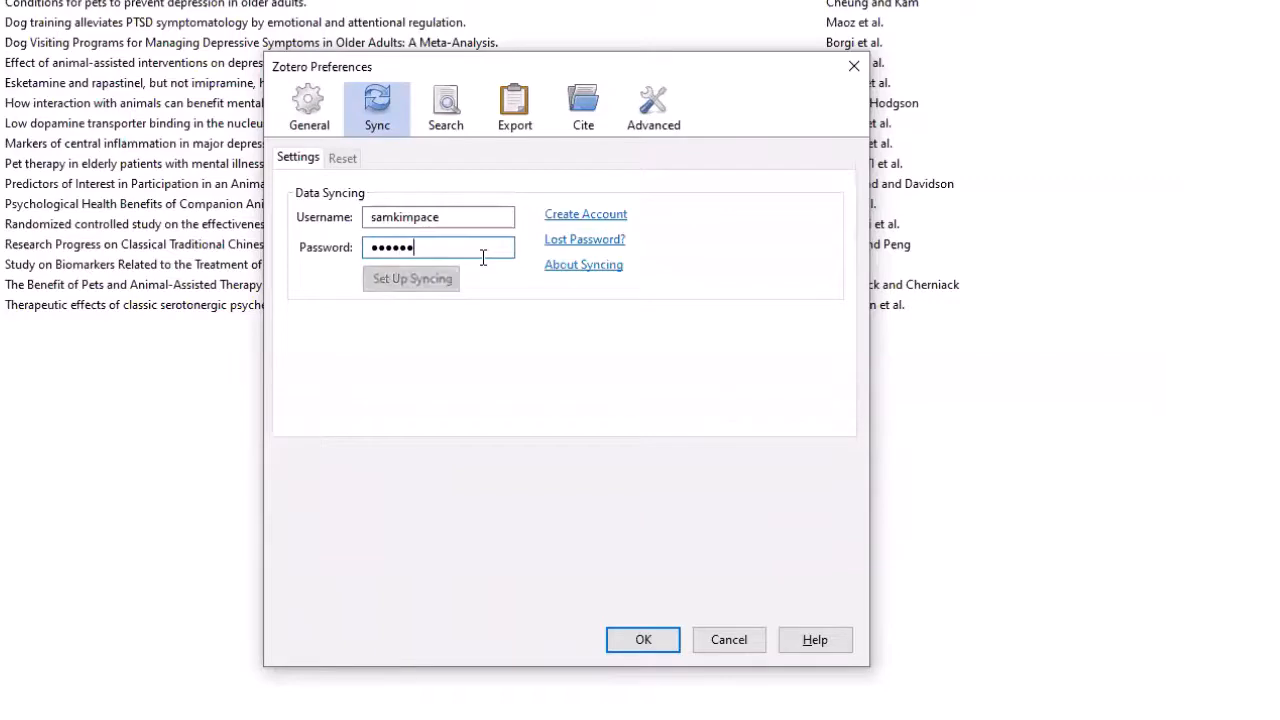
left_click(411, 278)
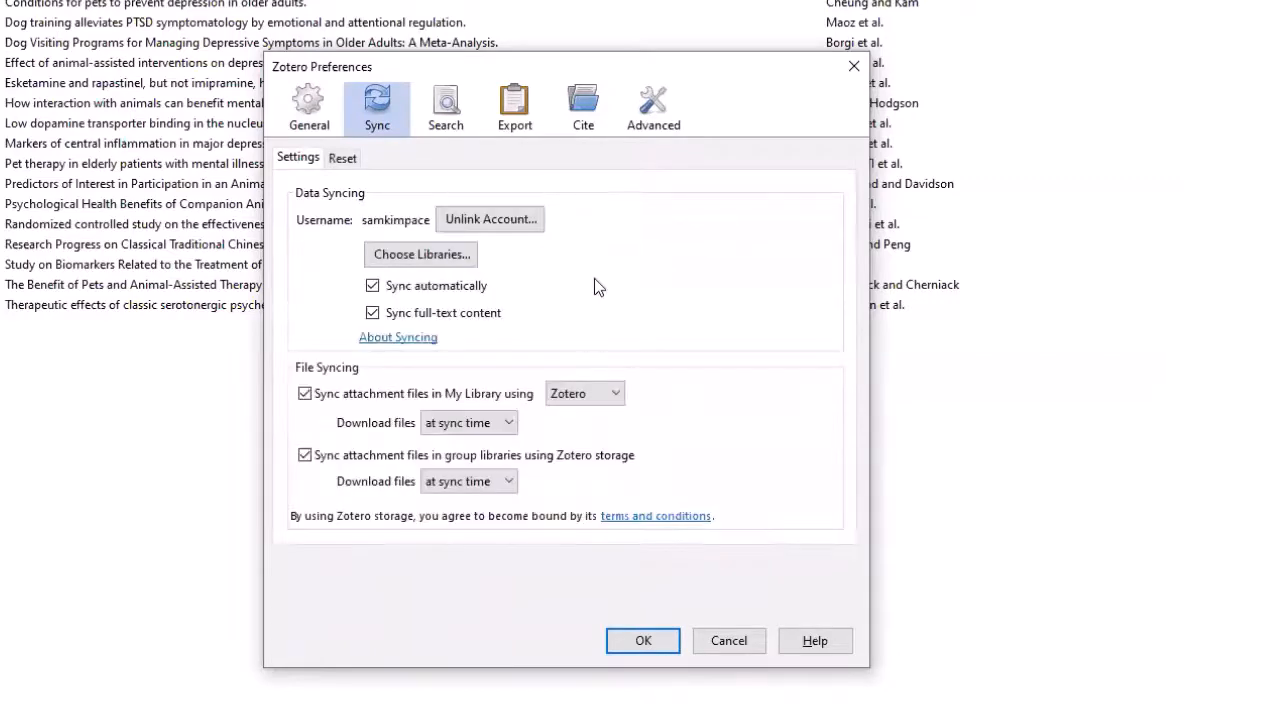
mouse_move(615, 310)
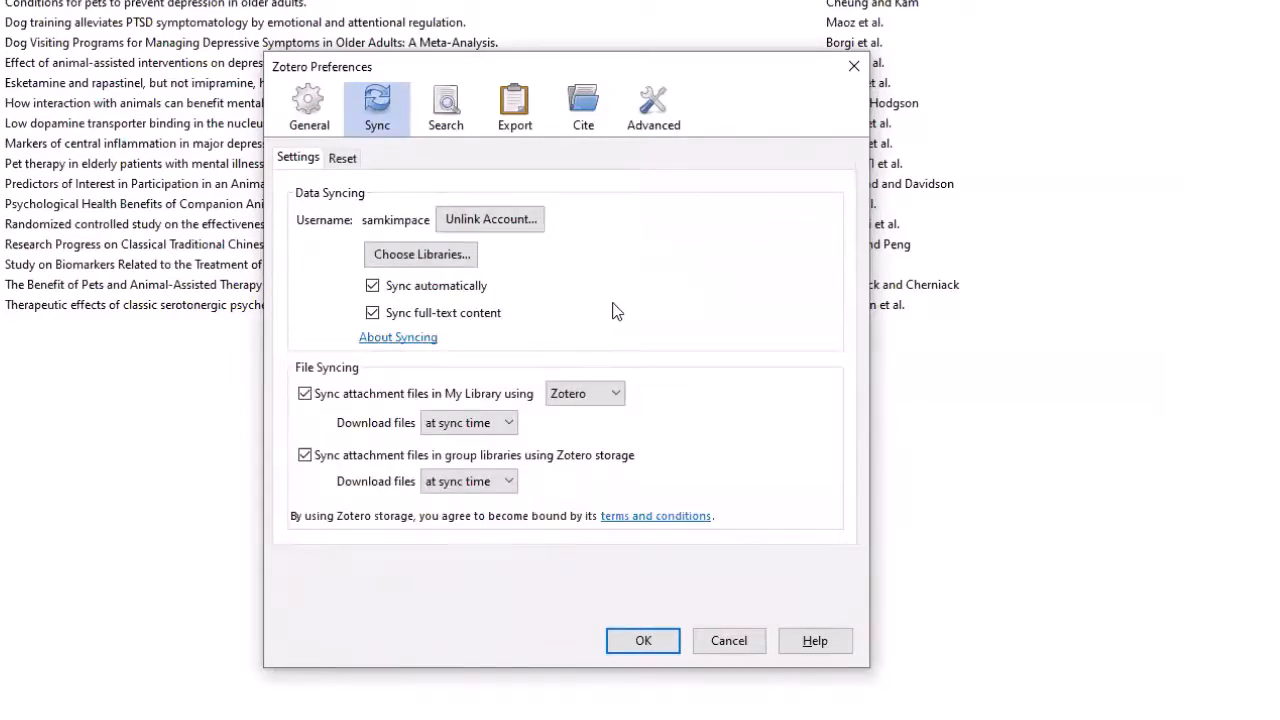
mouse_move(279, 421)
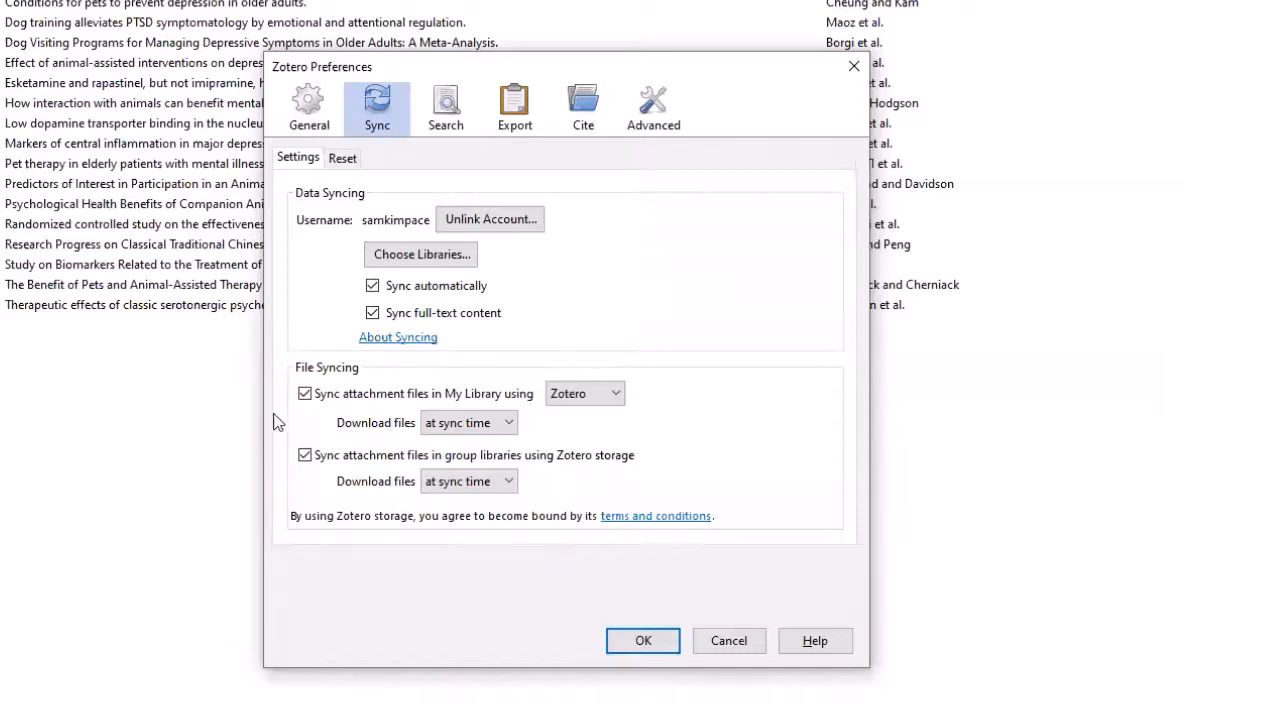
mouse_move(453, 623)
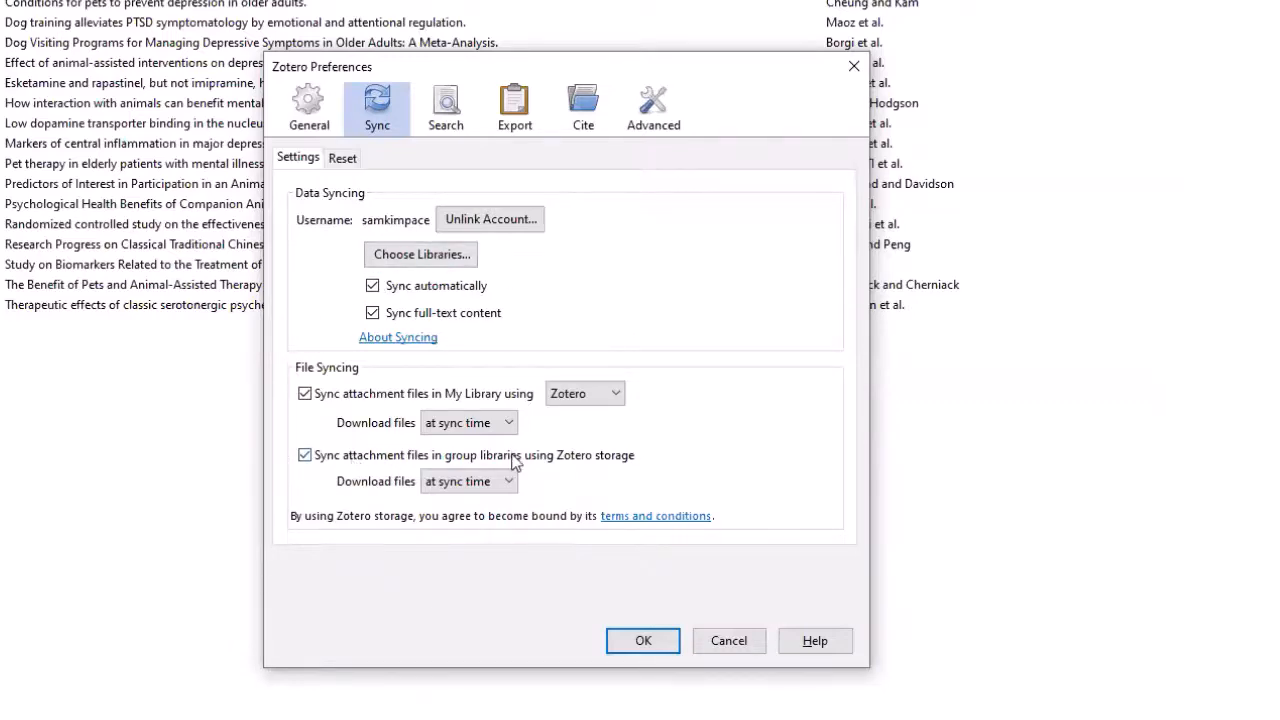
mouse_move(615, 700)
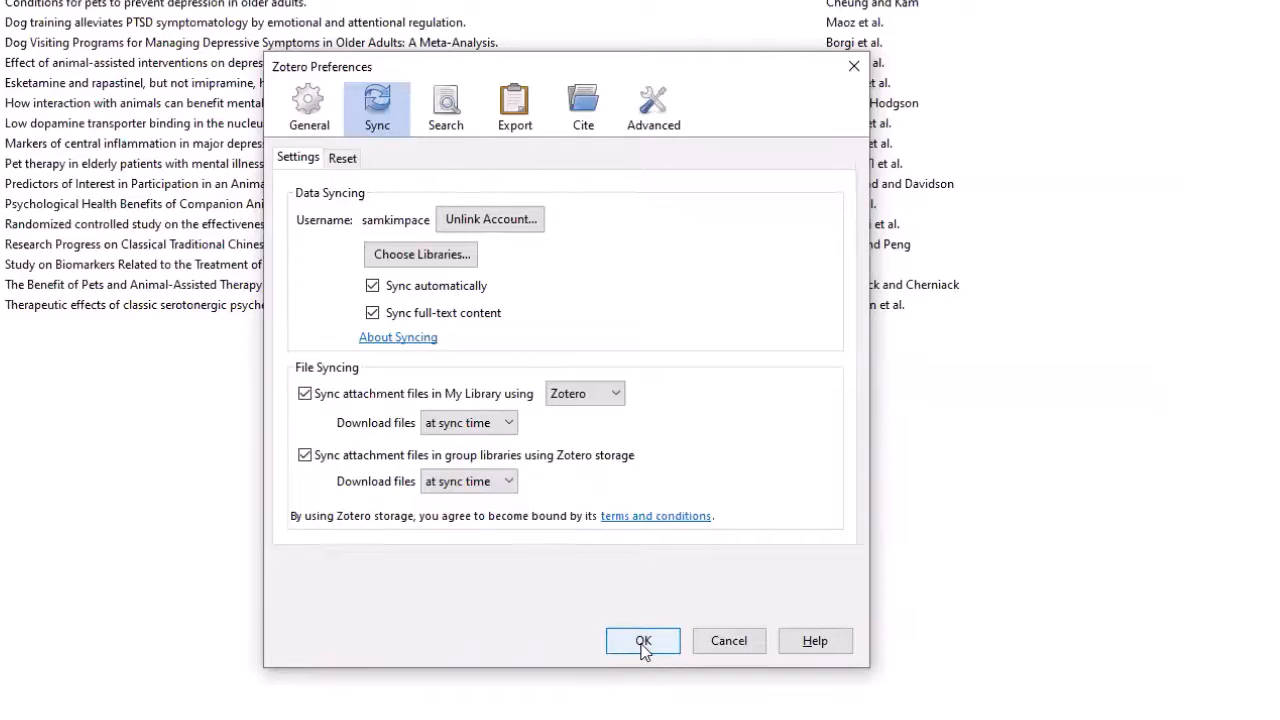
left_click(642, 640)
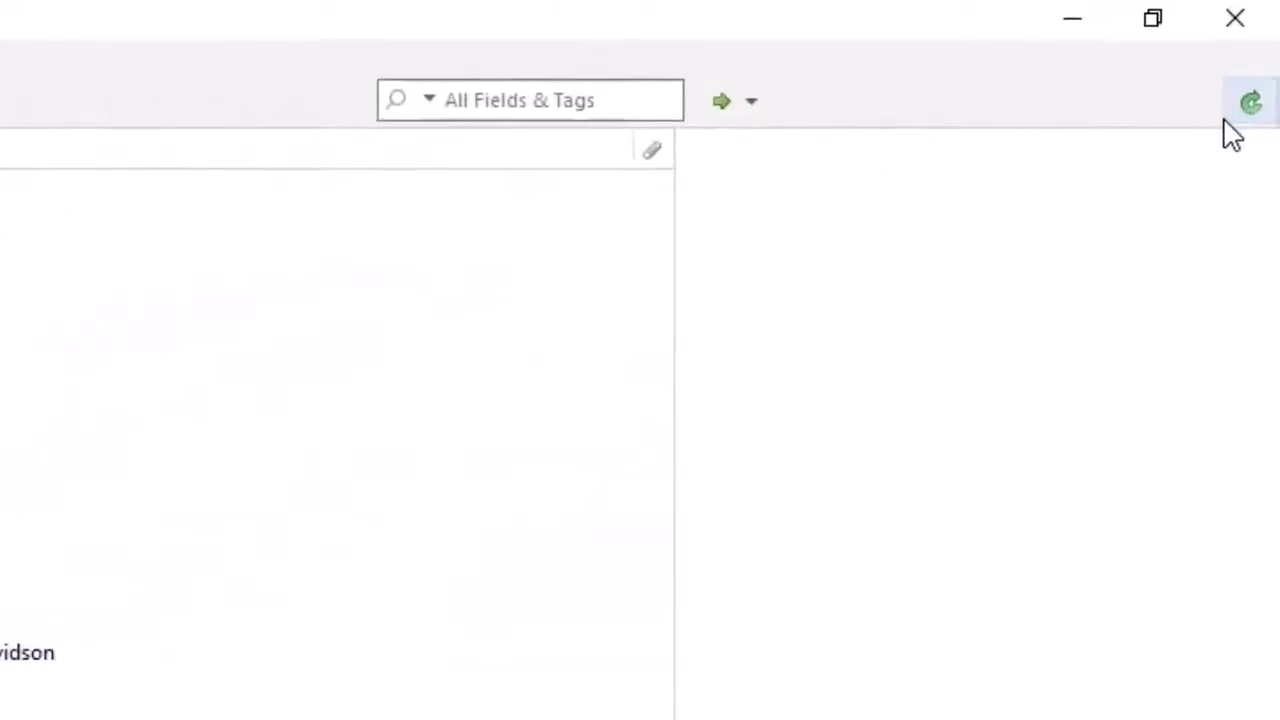
mouse_move(1251, 103)
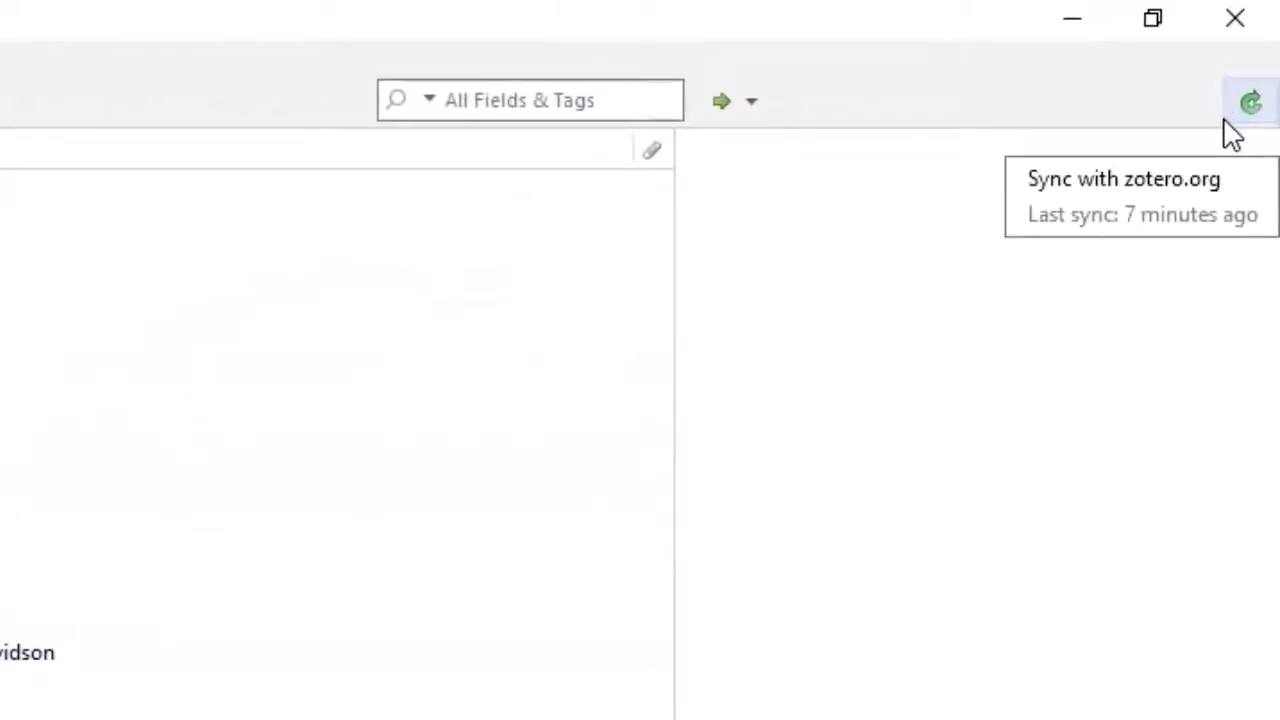
- Sync with zotero.org, raising the missing PaceLibraryTest group notice
left_click(1250, 101)
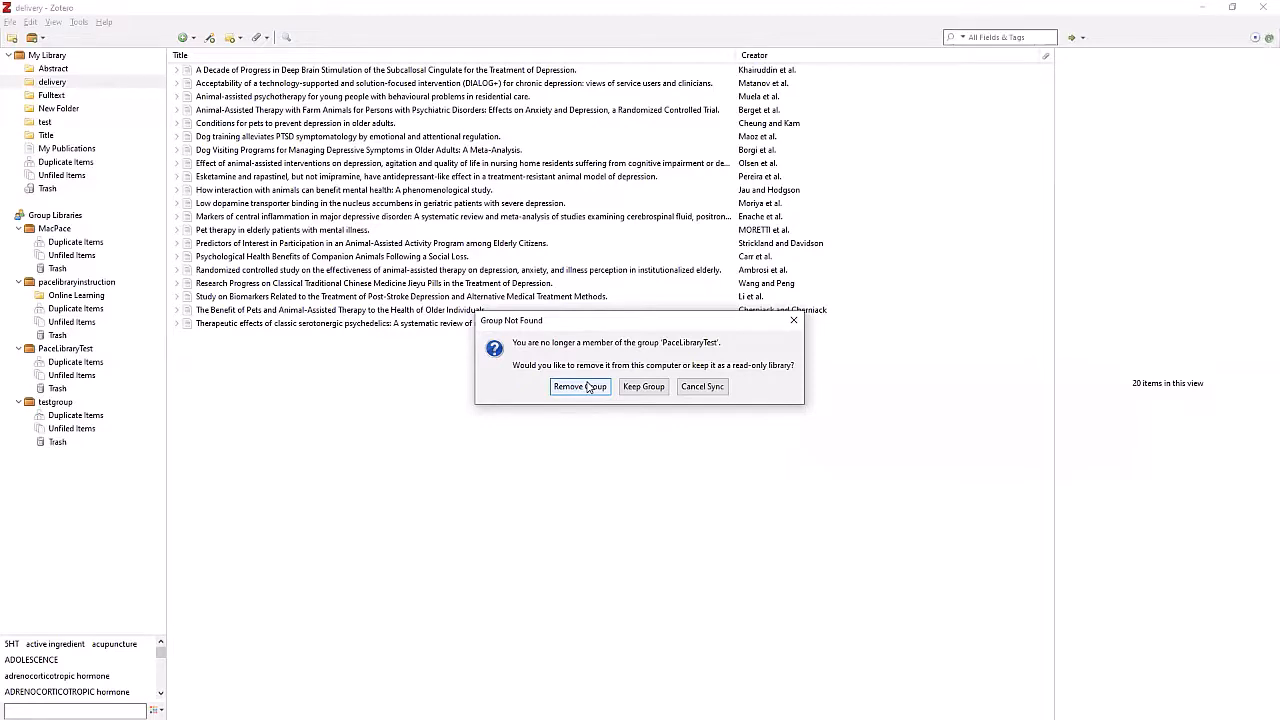
- Remove the old PaceLibraryTest group and open the empty pacelibrarytest library
left_click(579, 387)
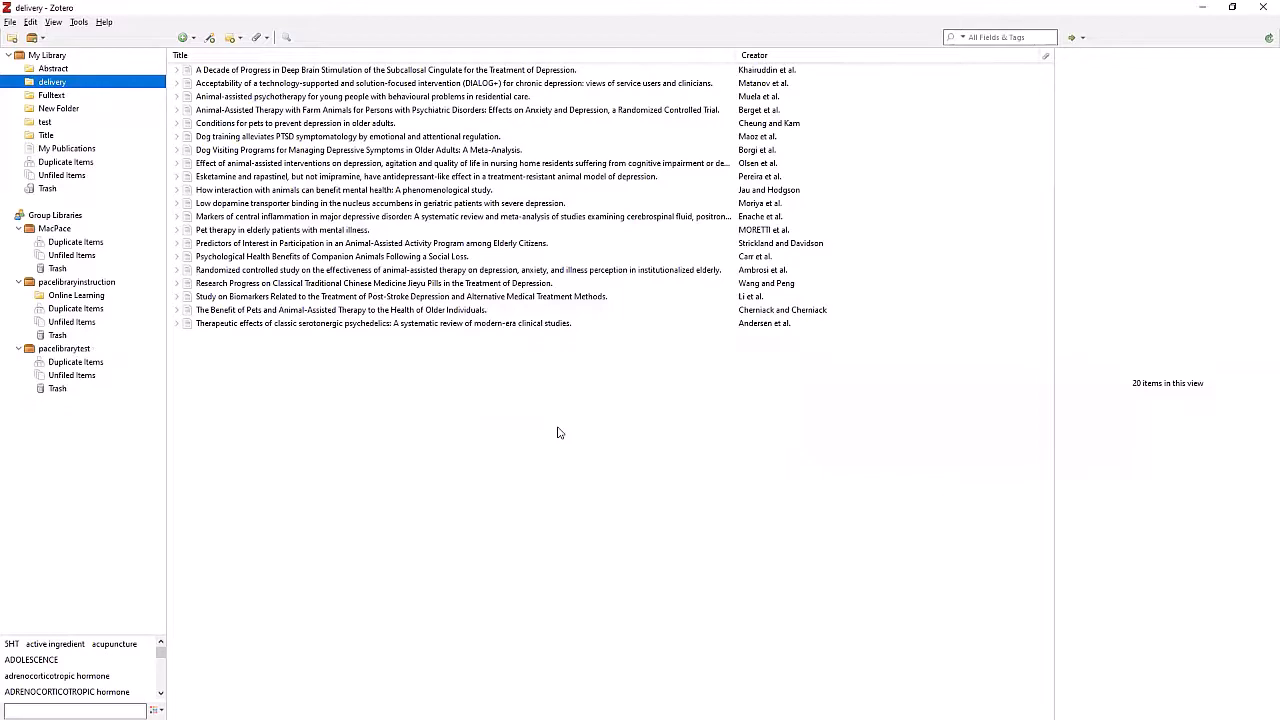
left_click(64, 348)
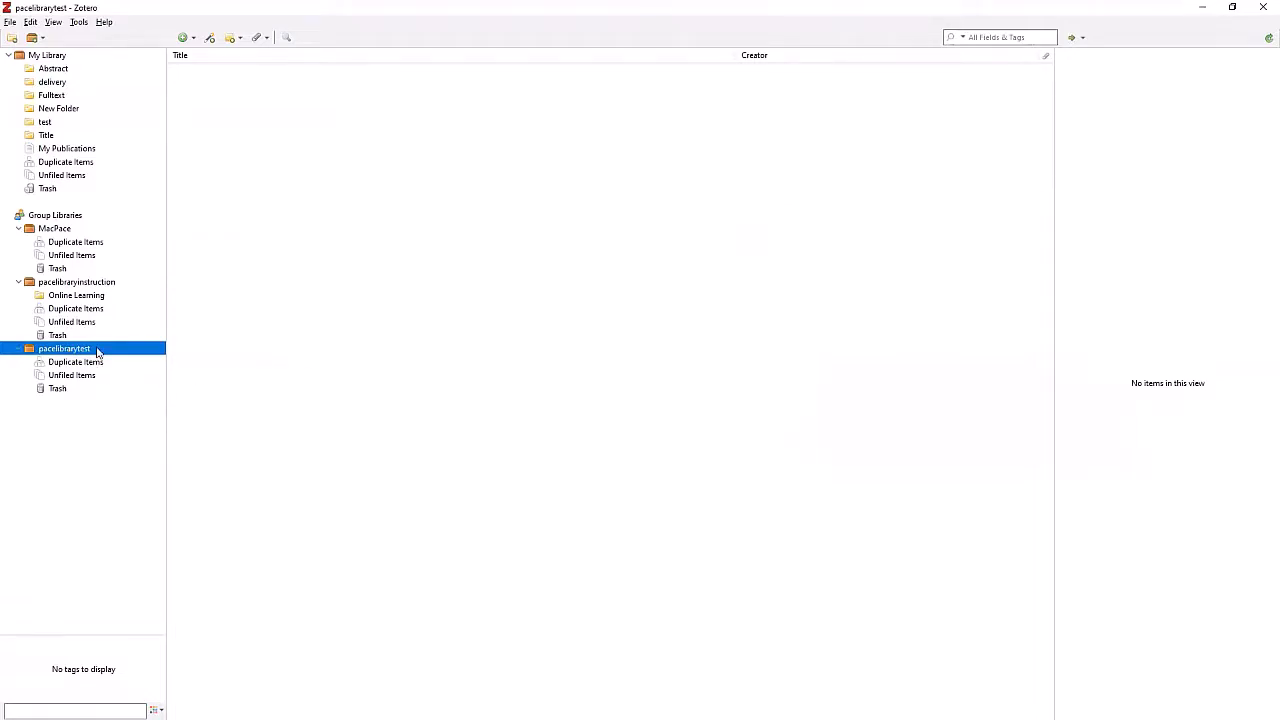
- Drag five delivery references into pacelibrarytest, view them there, and close sync settings
left_click(52, 81)
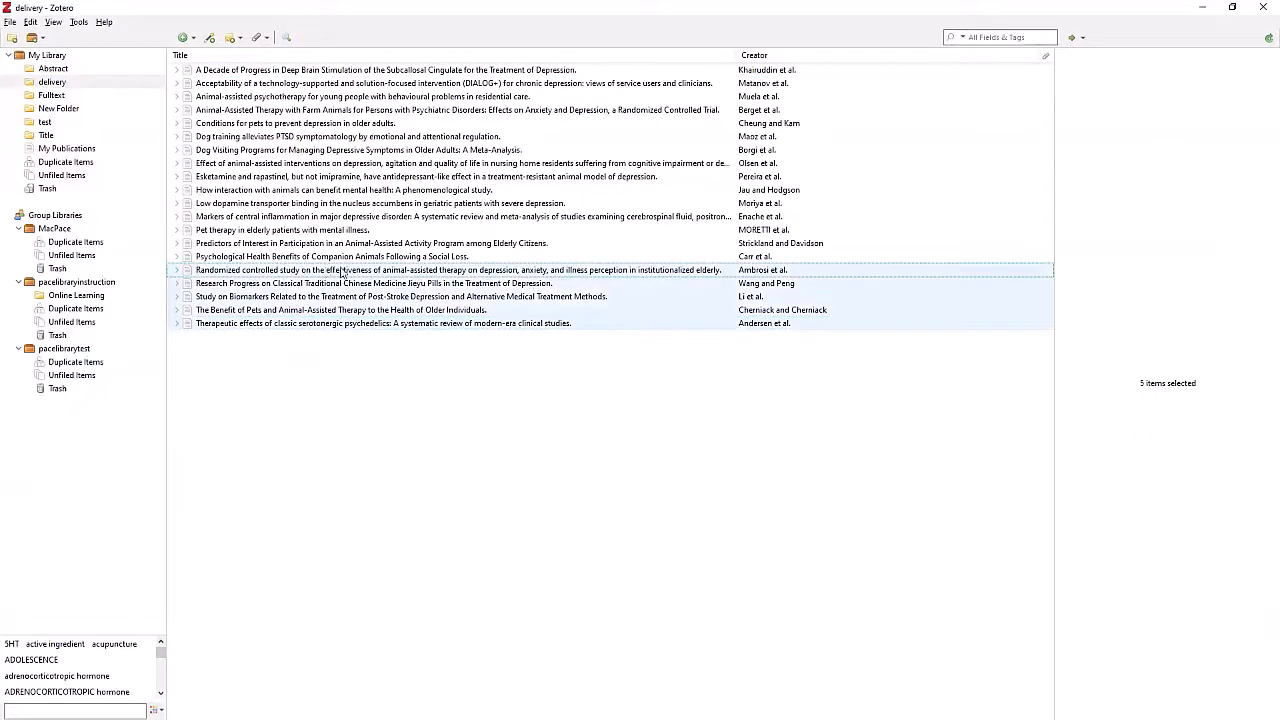
left_click_drag(450, 290, 75, 360)
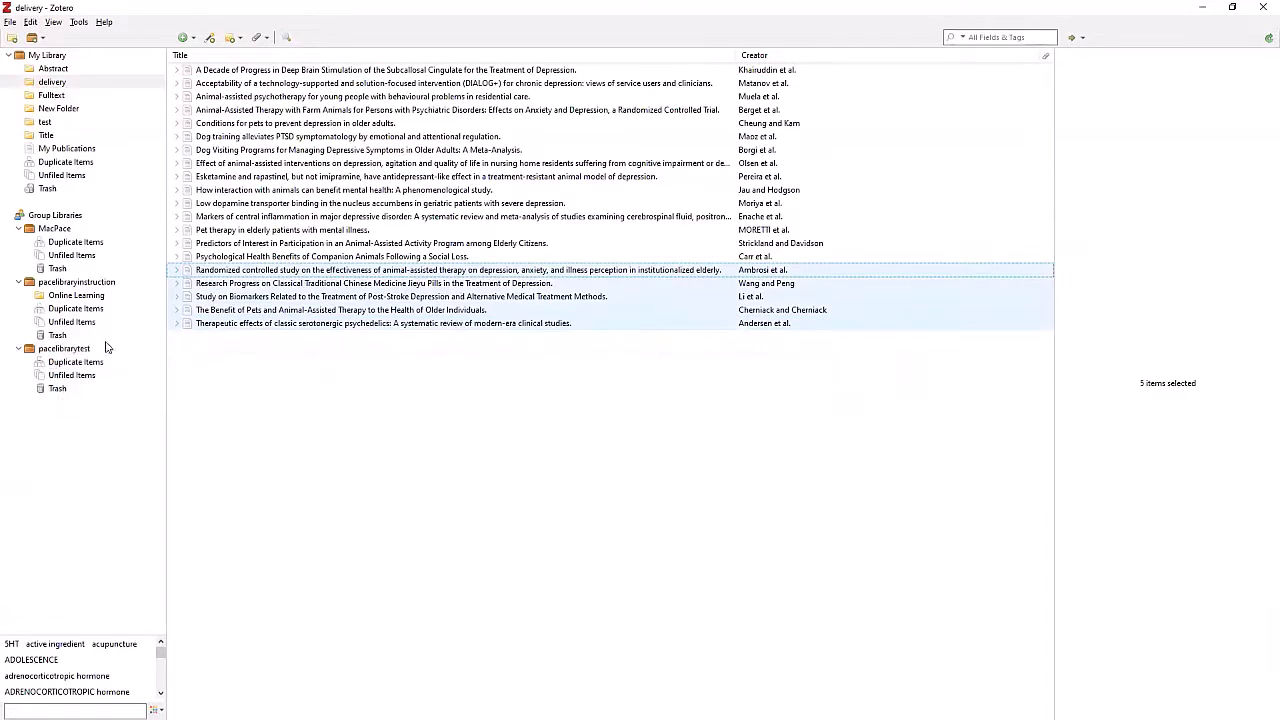
left_click(64, 348)
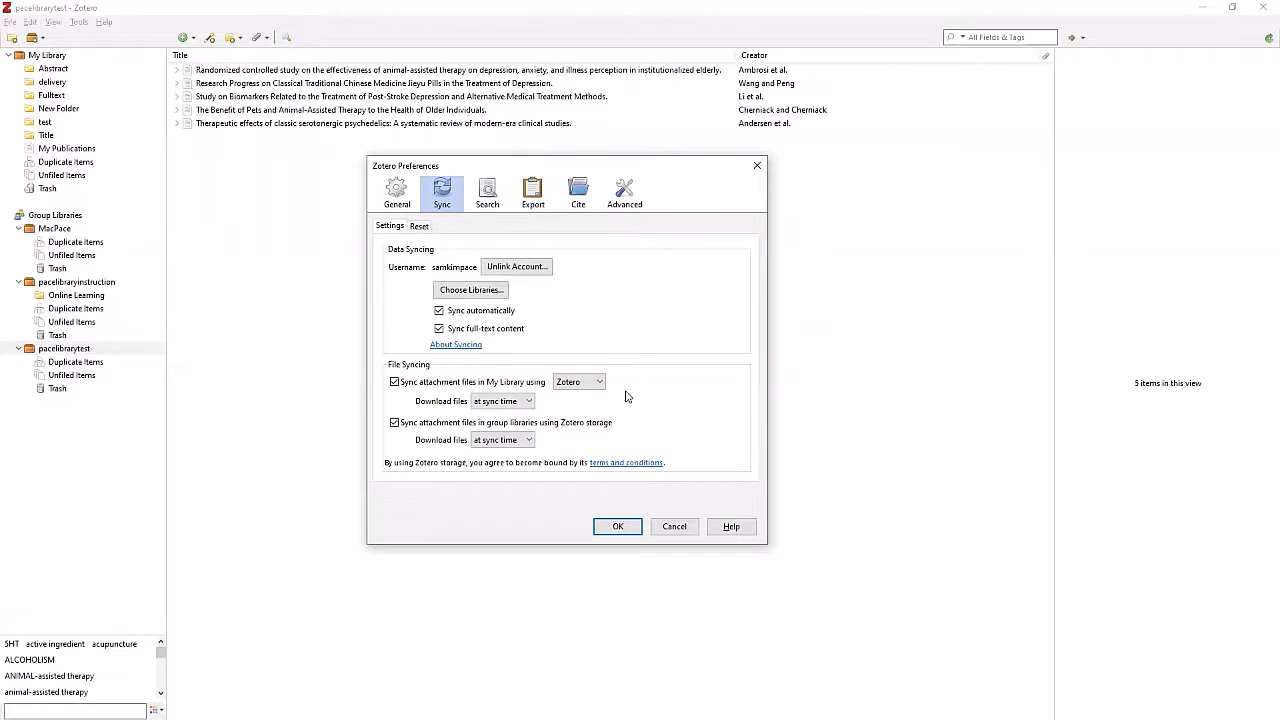
left_click(617, 526)
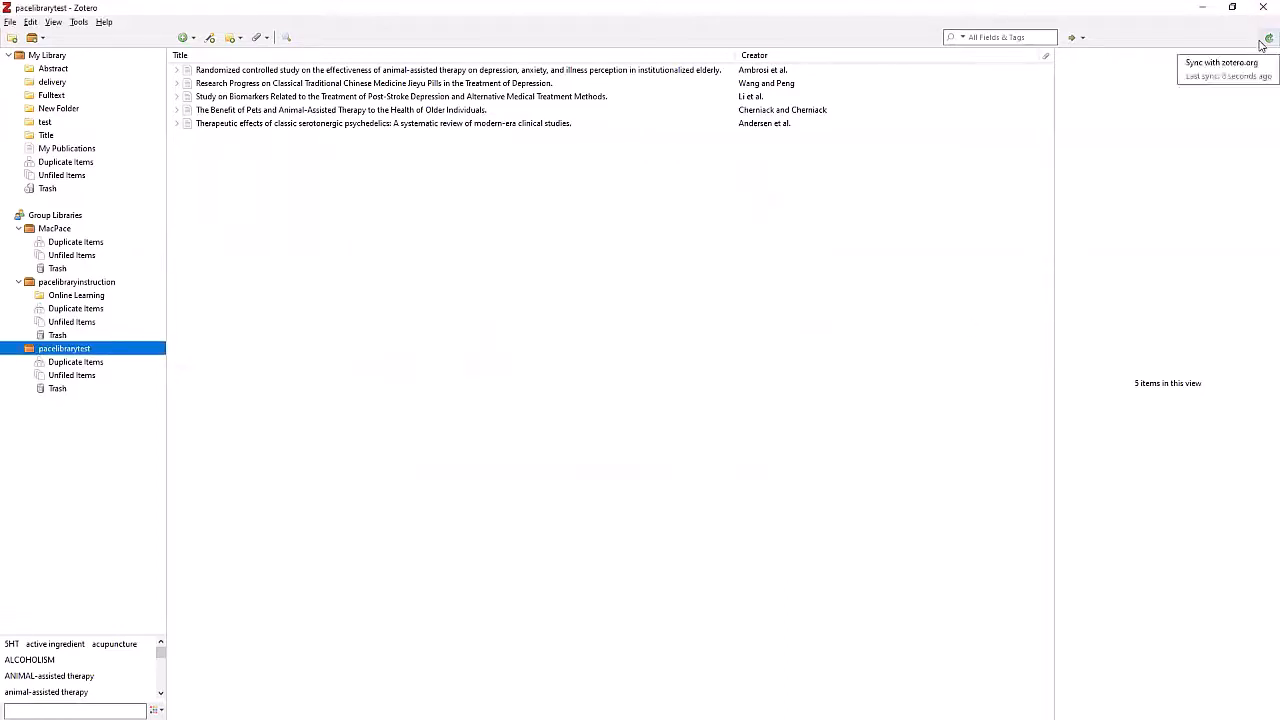